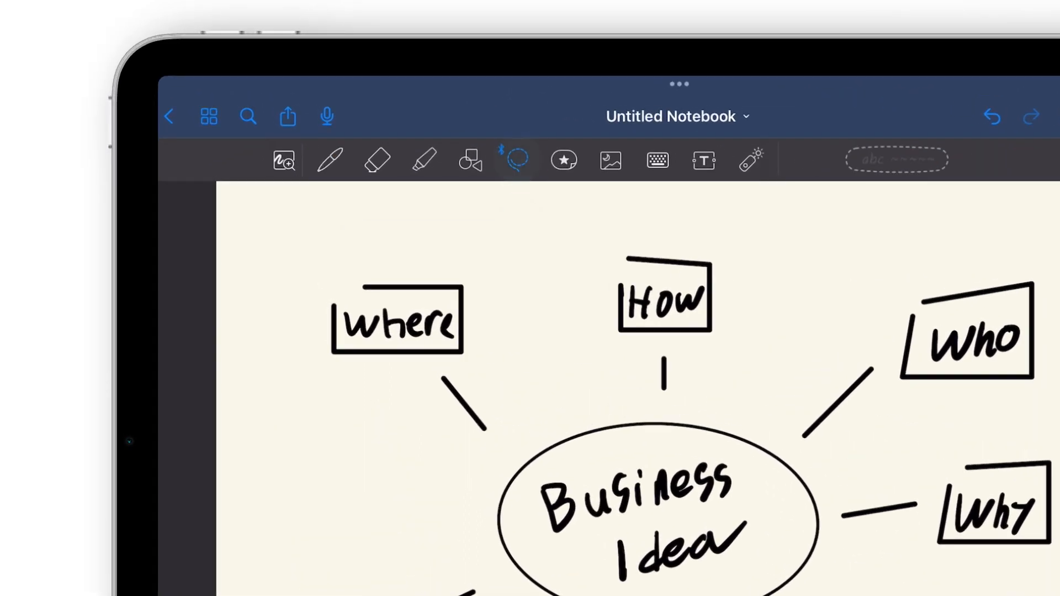
# Lasso-select the handwritten Business Idea mind map strokes.
pyautogui.click(514, 160)
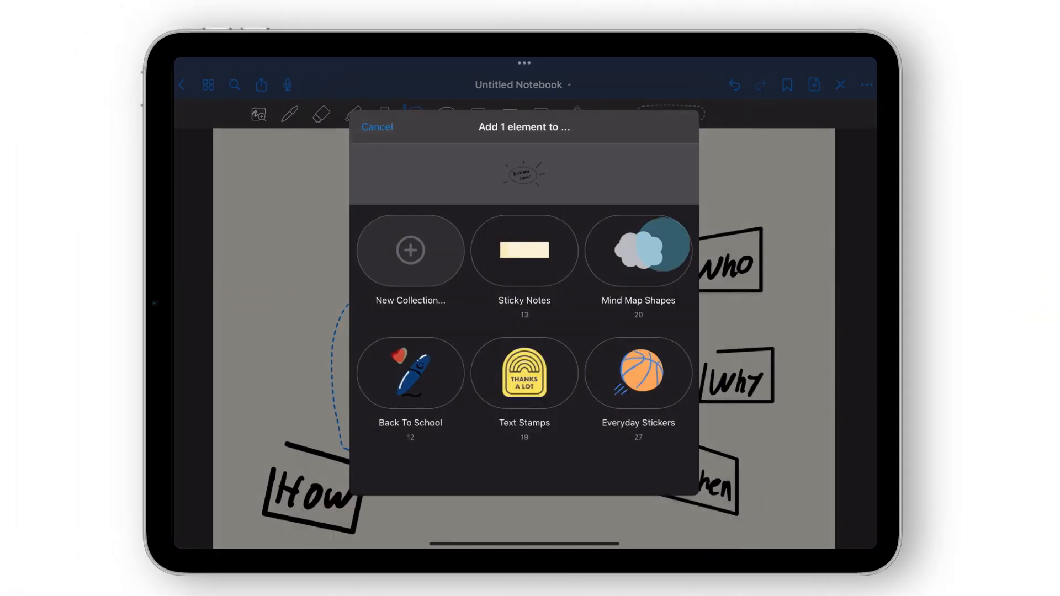
# Add the lassoed mind map drawing to an Elements collection.
pyautogui.click(410, 264)
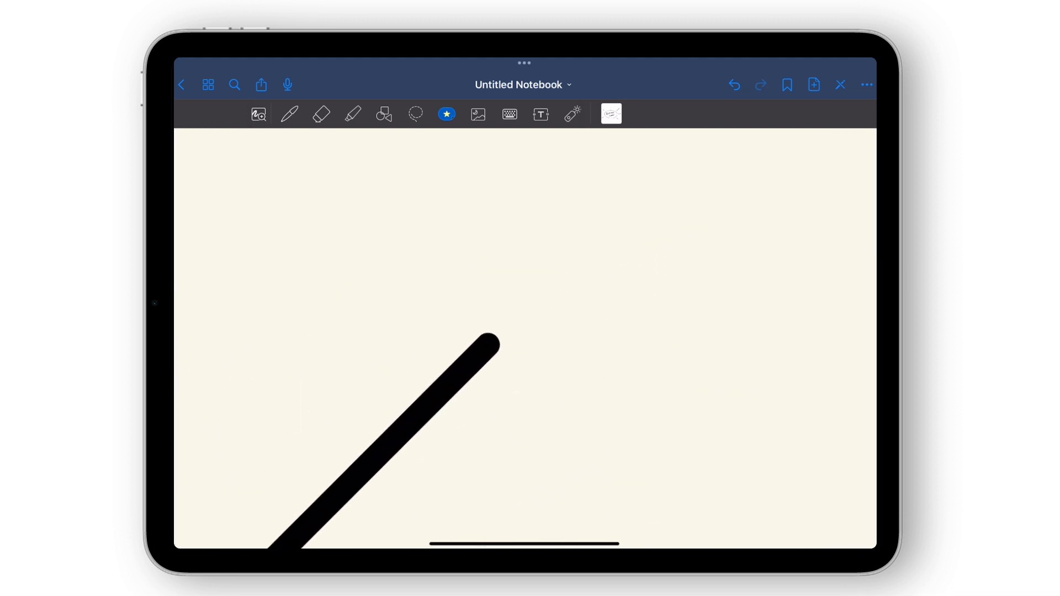
# Insert the blue circle from the Mind Map Shapes collection onto the page.
pyautogui.click(288, 113)
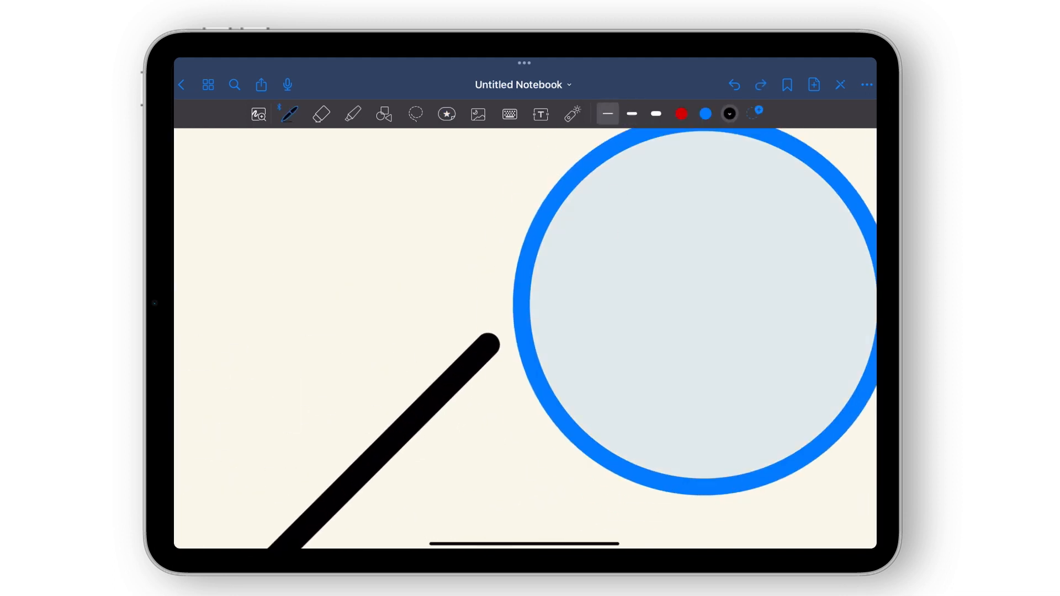